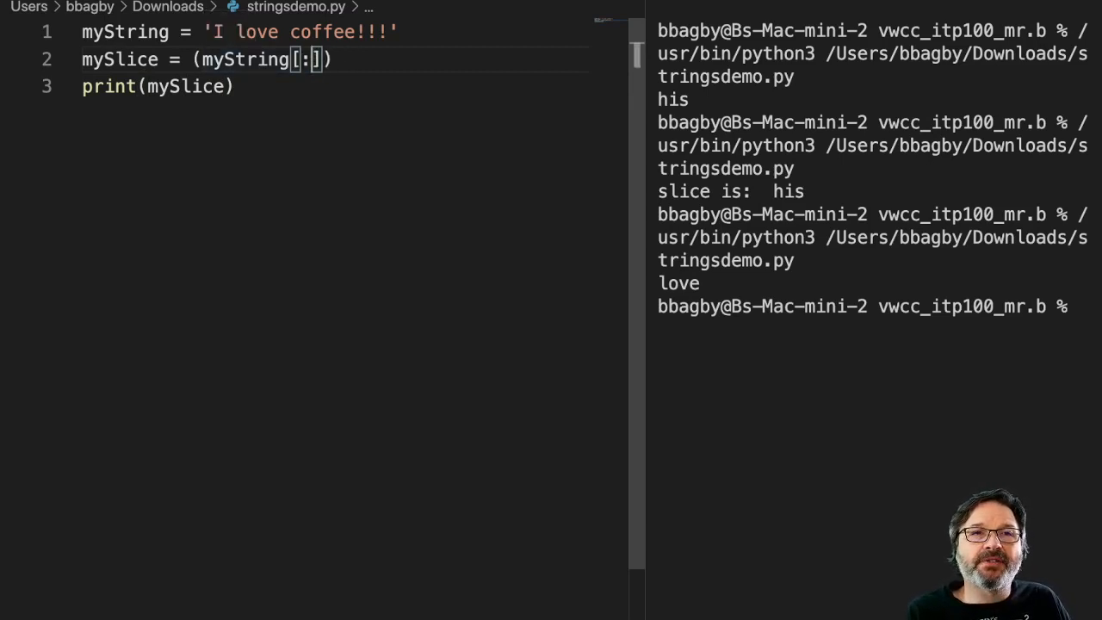
Step: Run the script to print the full string, then set the slice end to index 6
key("Enter")
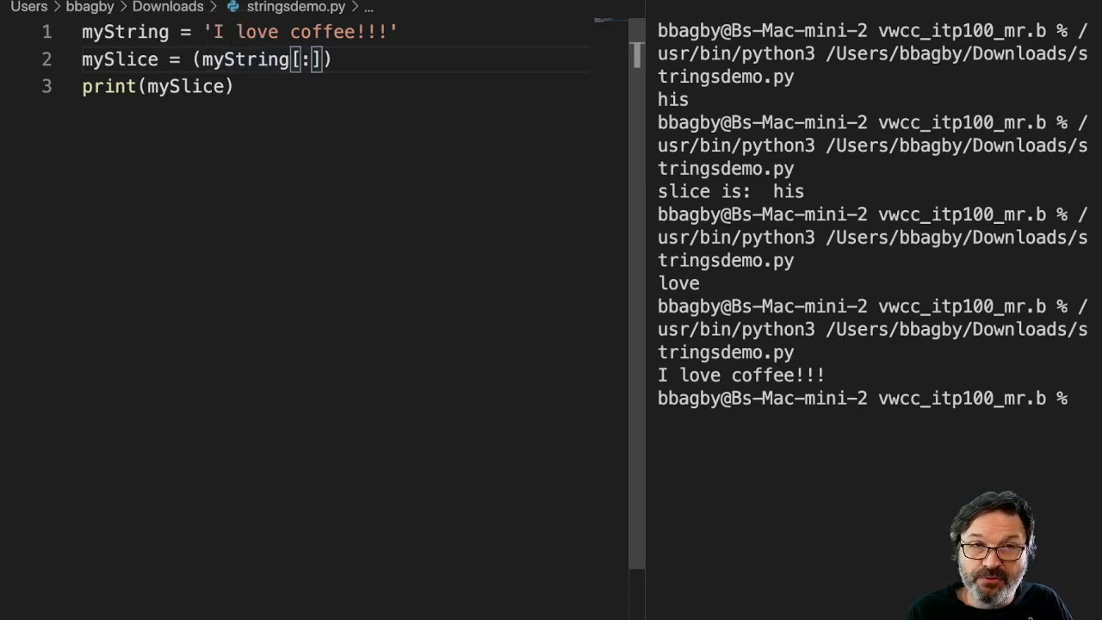
type("6")
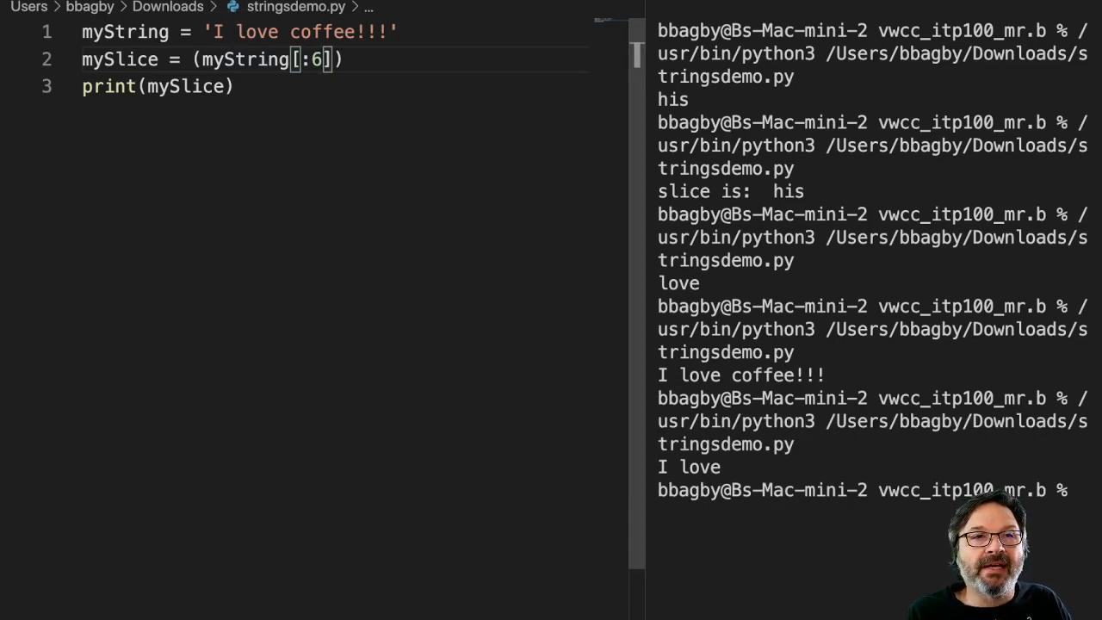
Step: Delete the slice's opening square bracket, leaving myString:6]
key("Backspace")
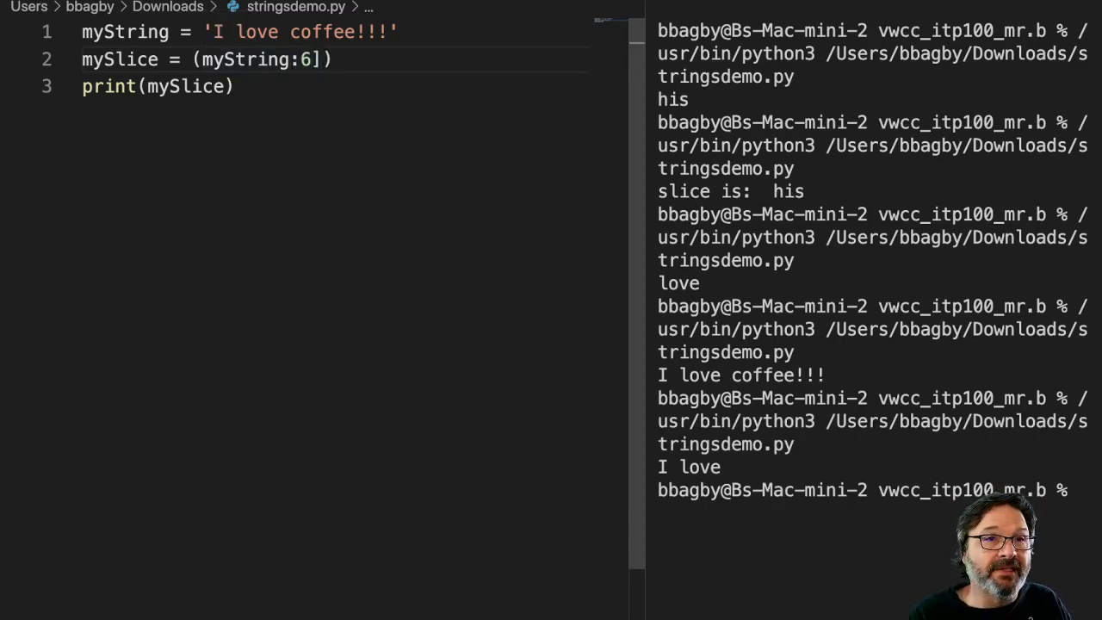
Step: Rewrite the slice as myString[7:] and rerun so the terminal prints 'coffee!!!'
type("7()")
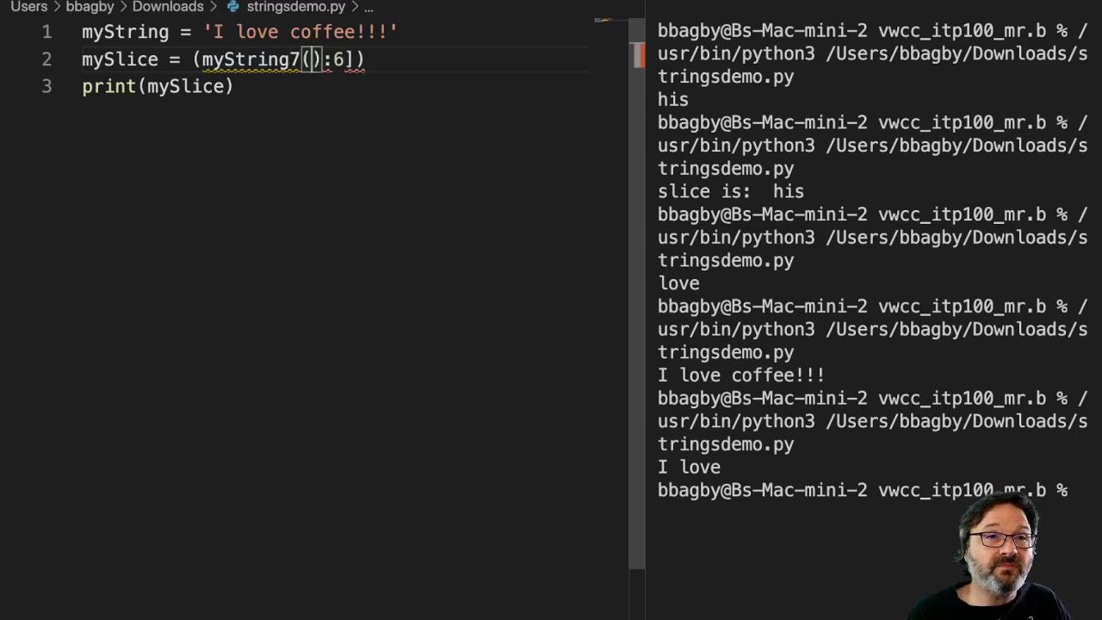
key("Backspace")
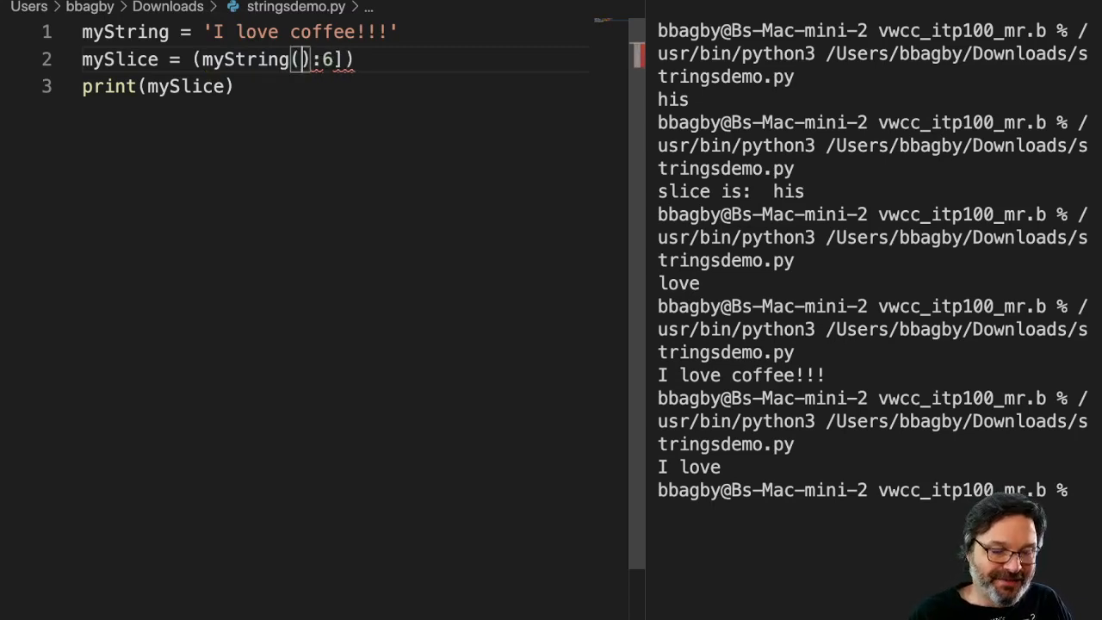
type("7")
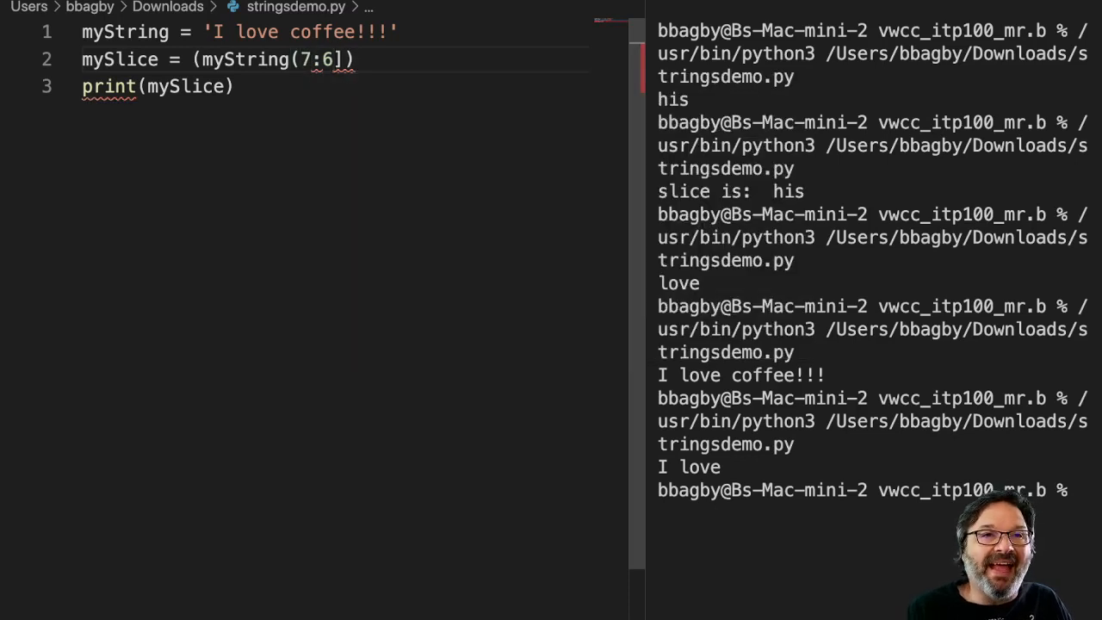
key("Backspace")
type("[")
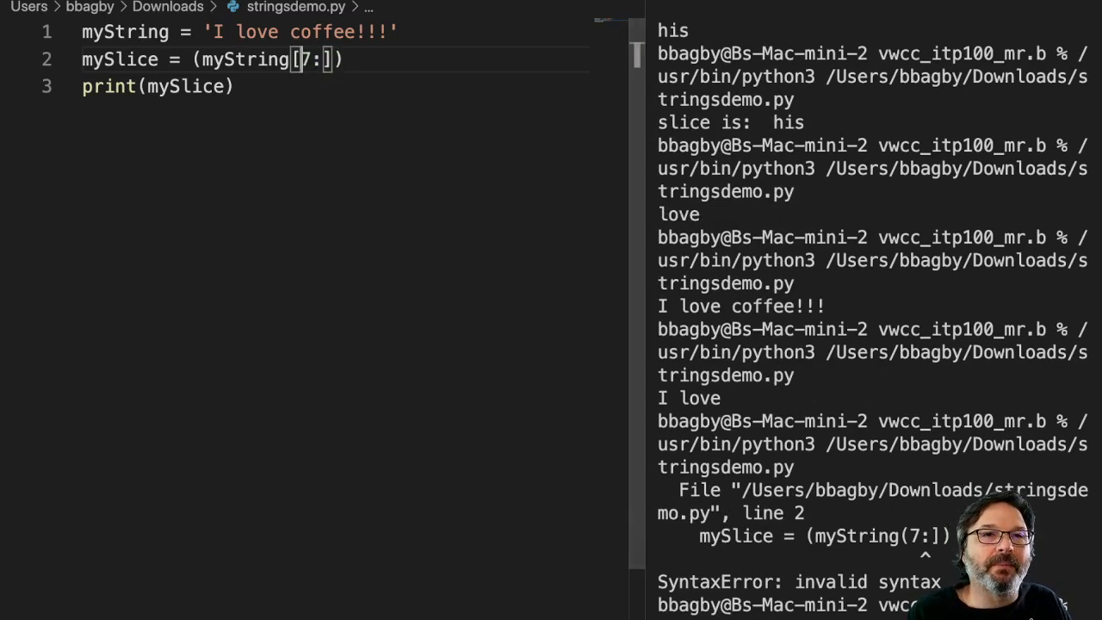
scroll("down", 3)
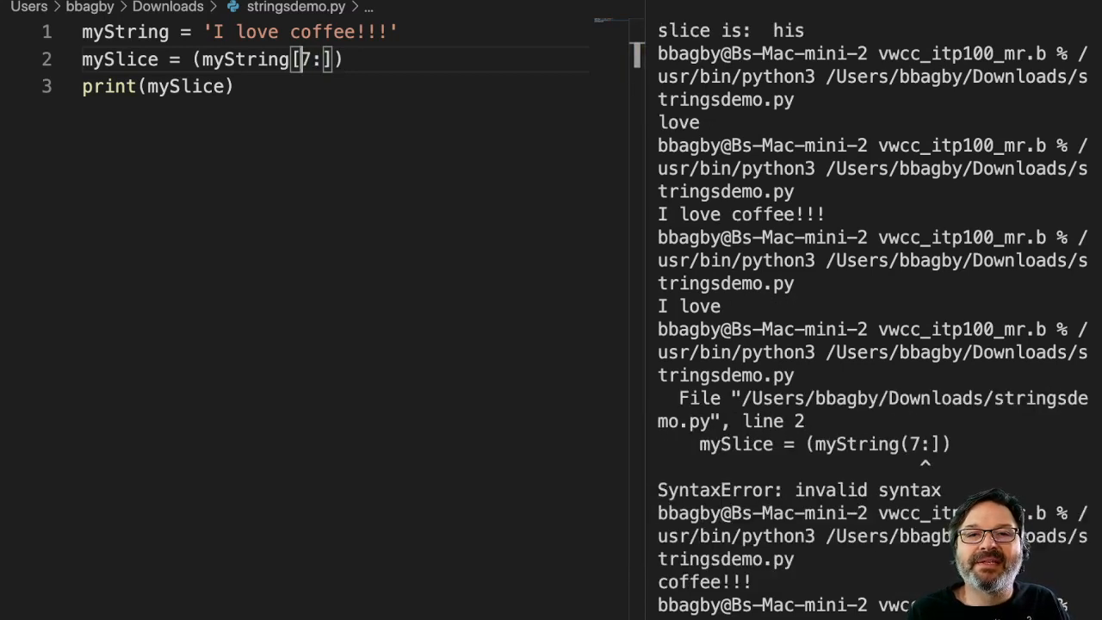